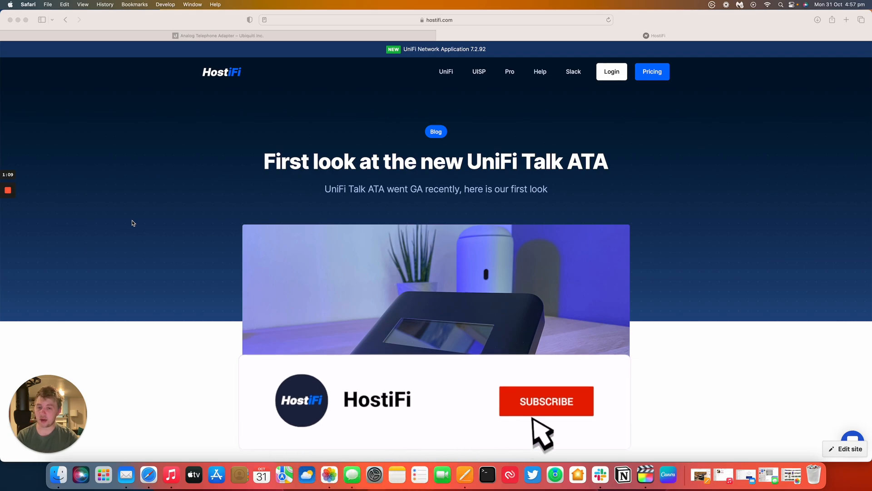
Step: Show the Analog Telephone Adapter's rear-ports photo from the third gallery thumbnail
{"action": "left_click", "coordinate": [546, 401]}
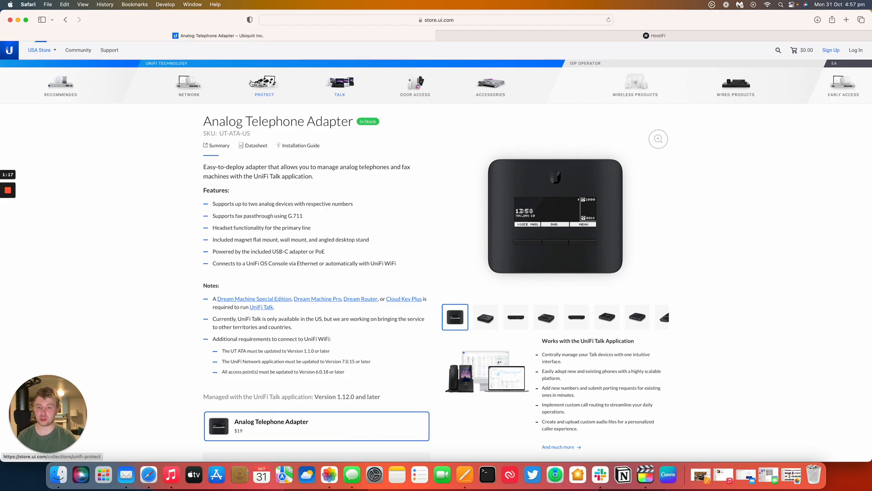
{"action": "mouse_move", "coordinate": [281, 98]}
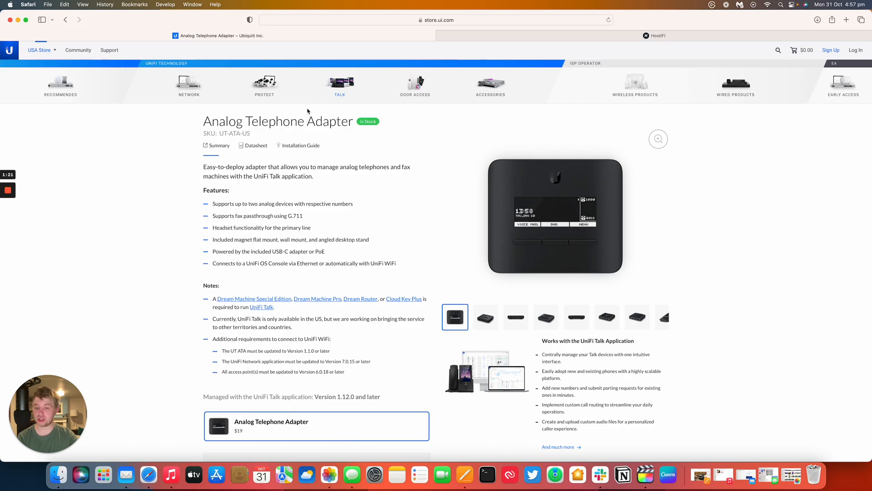
{"action": "mouse_move", "coordinate": [329, 135]}
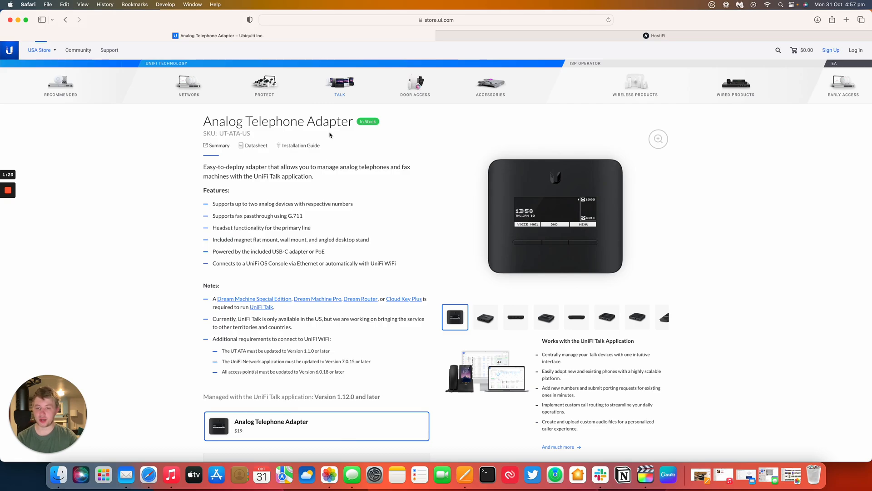
{"action": "left_click", "coordinate": [515, 317]}
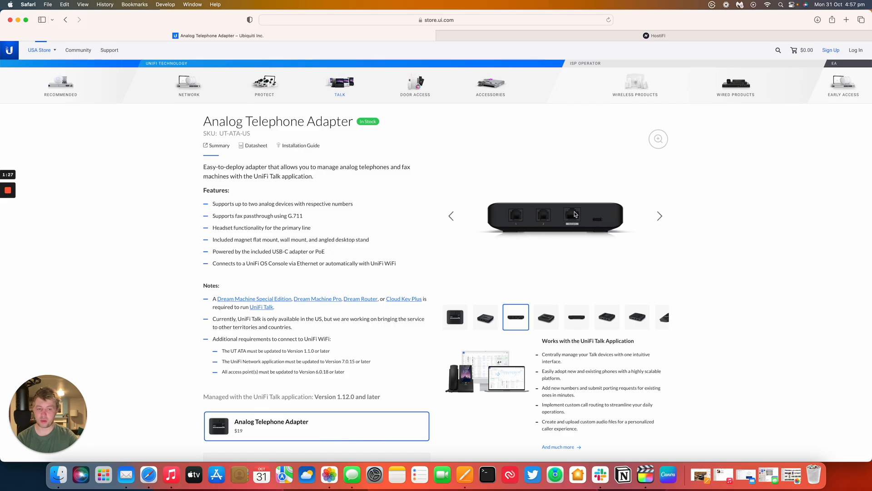
{"action": "mouse_move", "coordinate": [606, 206]}
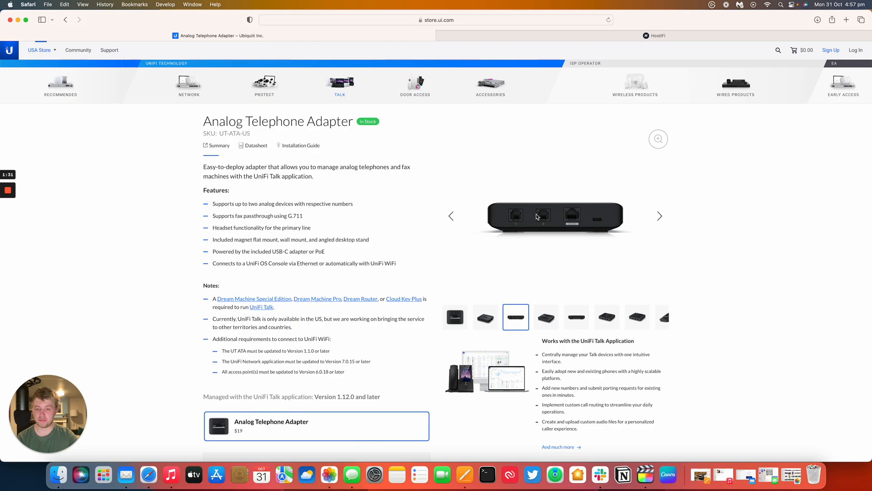
{"action": "mouse_move", "coordinate": [492, 284]}
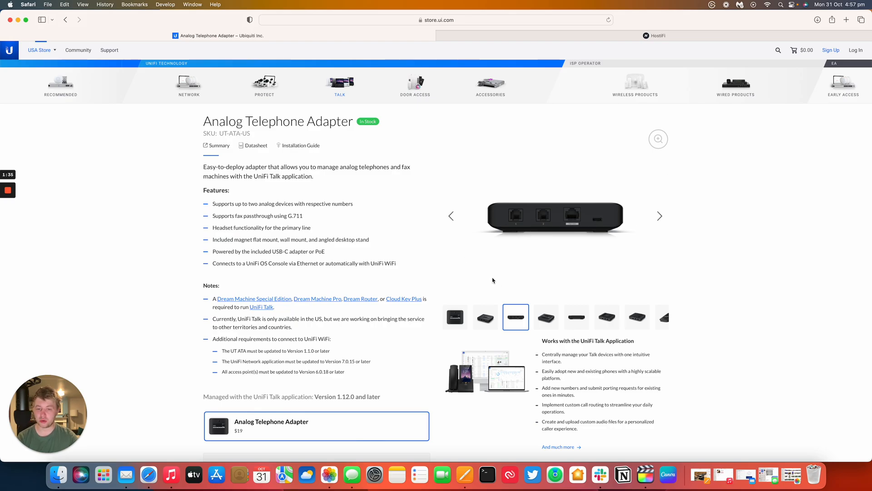
{"action": "mouse_move", "coordinate": [576, 199]}
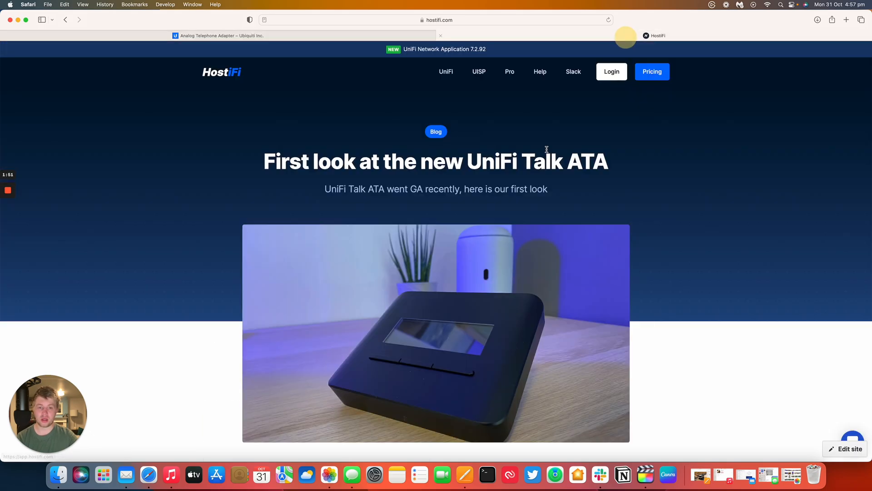
Step: Scroll the UniFi Talk ATA post down past Hardware and Software to the Summary
{"action": "scroll", "scroll_direction": "down", "scroll_amount": 3}
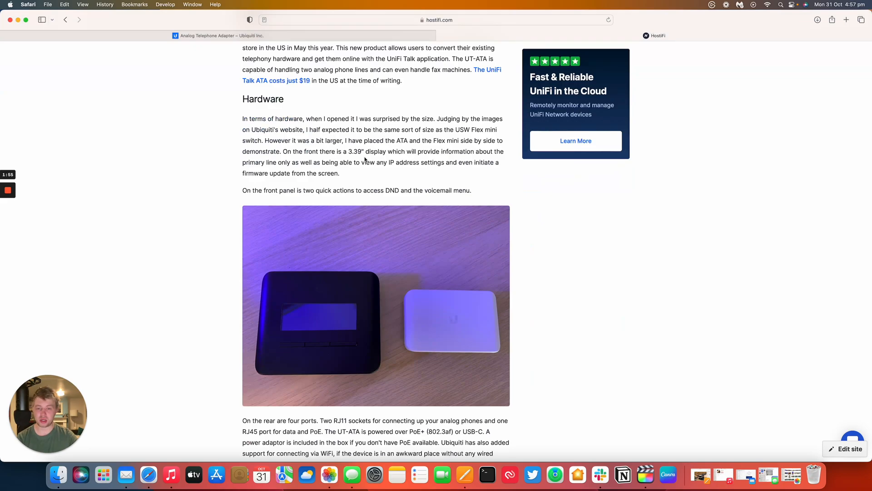
{"action": "scroll", "scroll_direction": "down", "scroll_amount": 3}
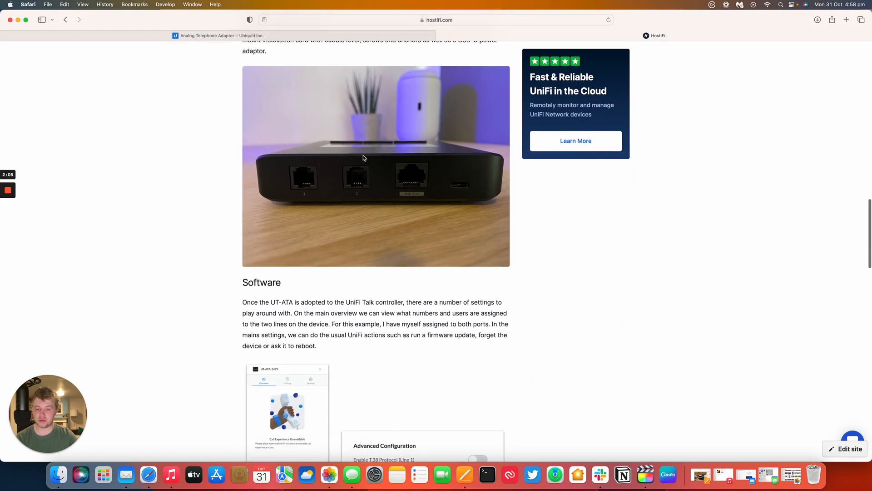
{"action": "scroll", "scroll_direction": "down", "scroll_amount": 3}
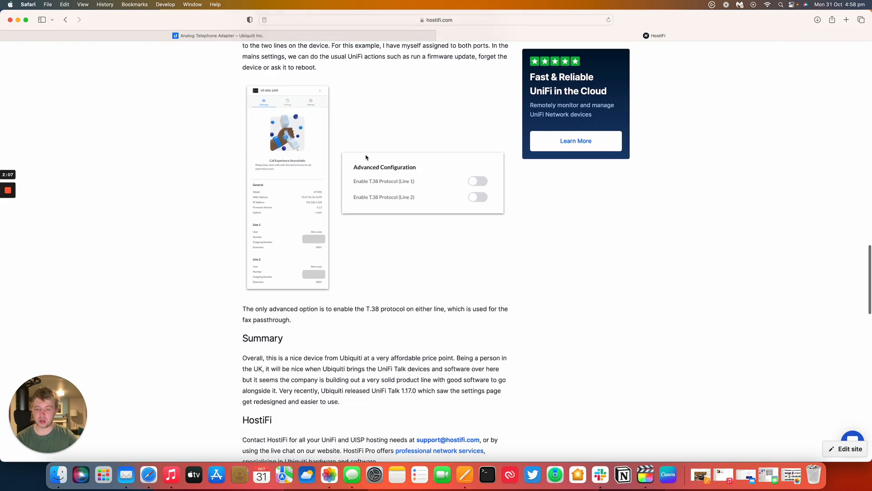